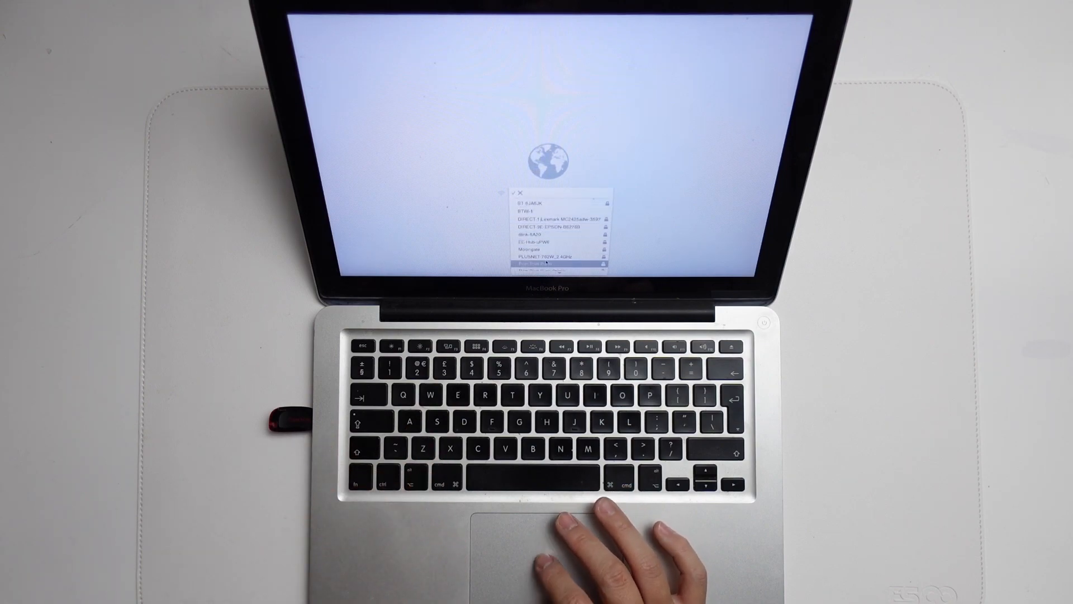
# Step: Join a Wi-Fi network from the Internet Recovery globe screen so OS X Utilities loads
pyautogui.click(555, 261)
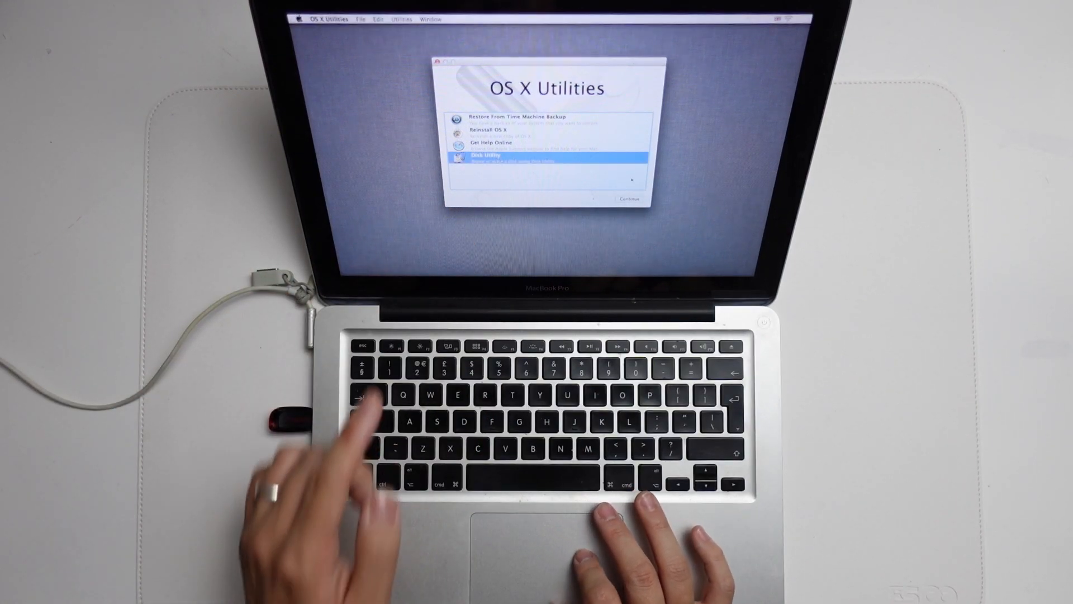
# Step: Launch Disk Utility and inspect the Macintosh hd volume and SanDisk Cruzer Blade drive
pyautogui.click(627, 198)
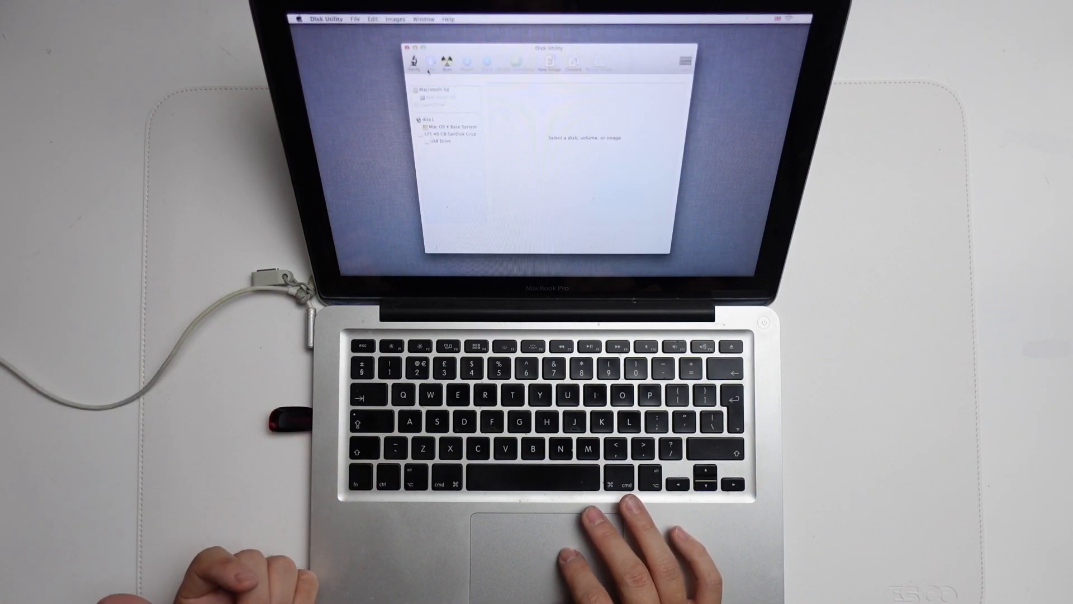
pyautogui.click(438, 89)
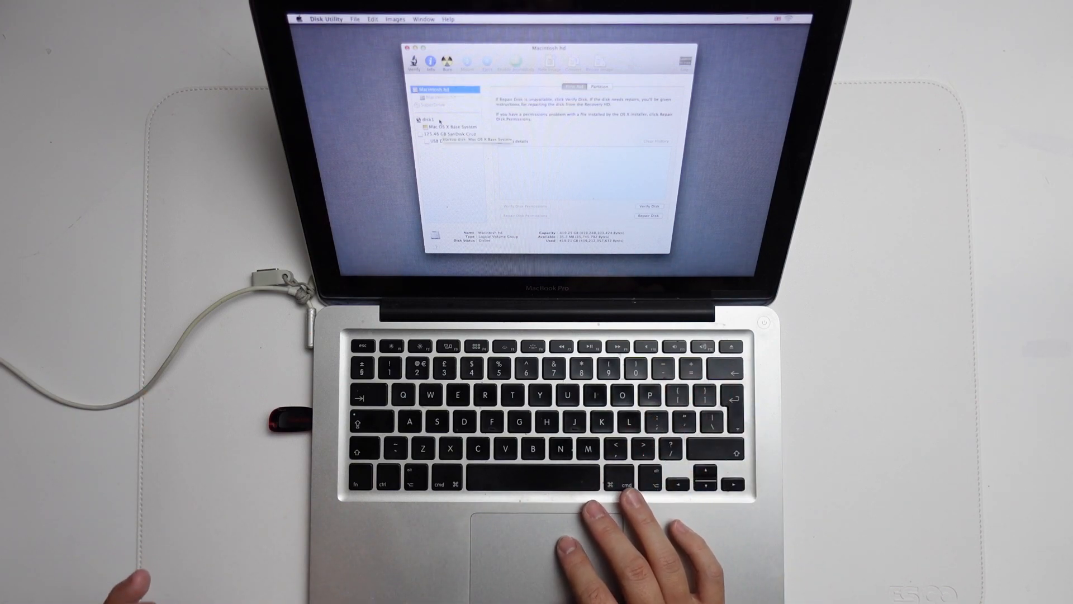
pyautogui.click(456, 133)
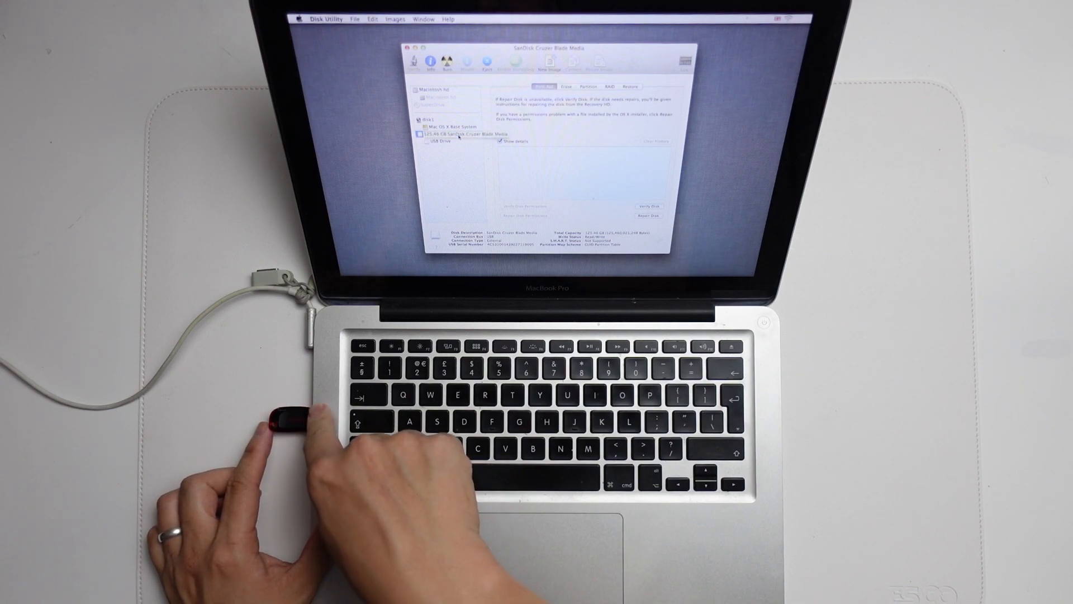
# Step: Erase the SanDisk drive as Mac OS Extended (Journaled) named 'USB Drive'
pyautogui.click(473, 134)
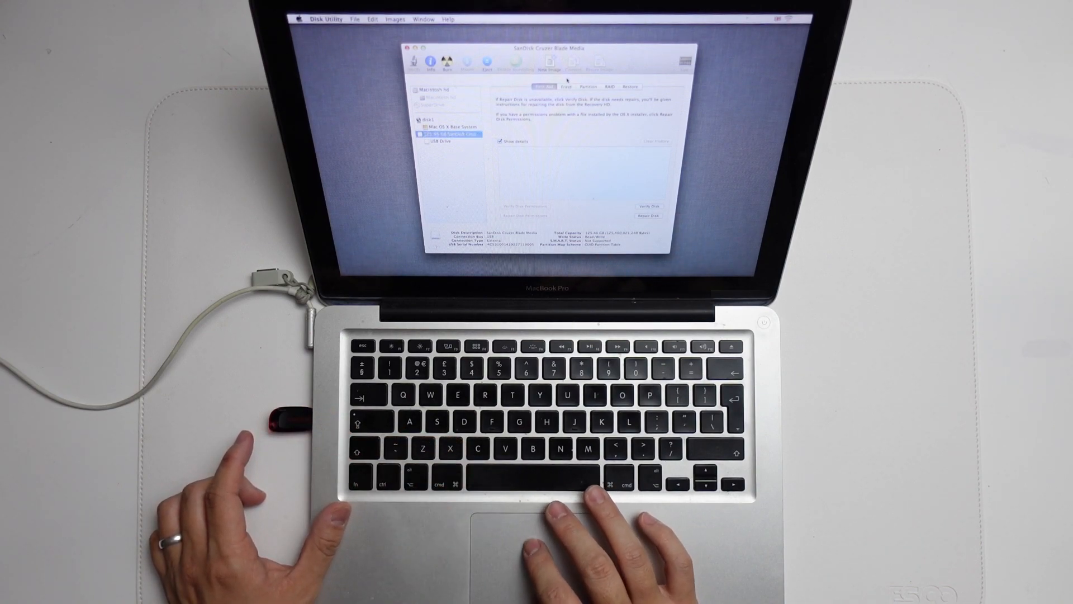
pyautogui.click(565, 86)
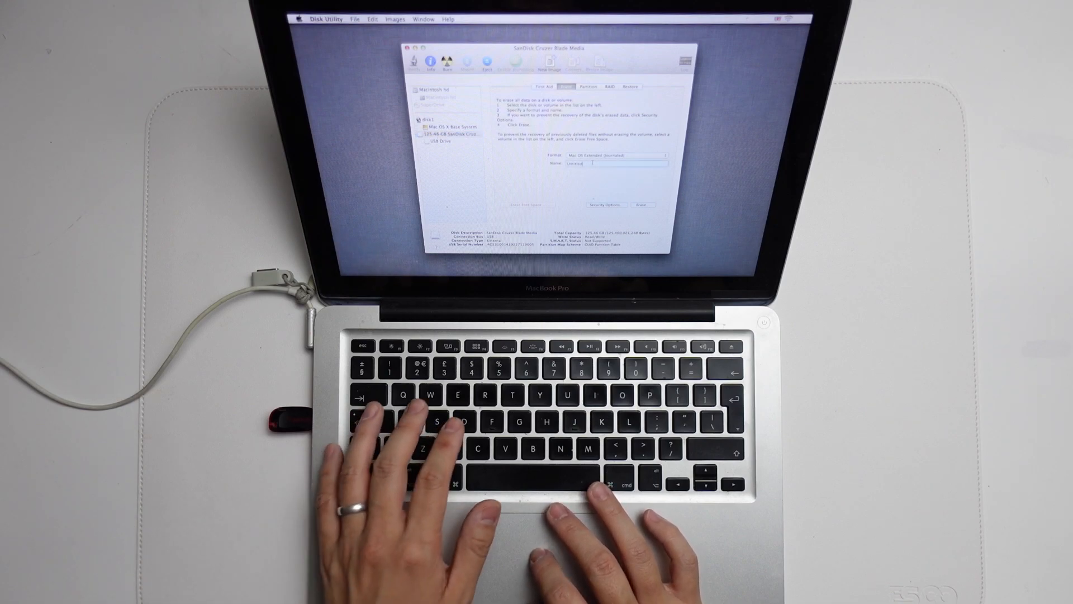
pyautogui.write('USB')
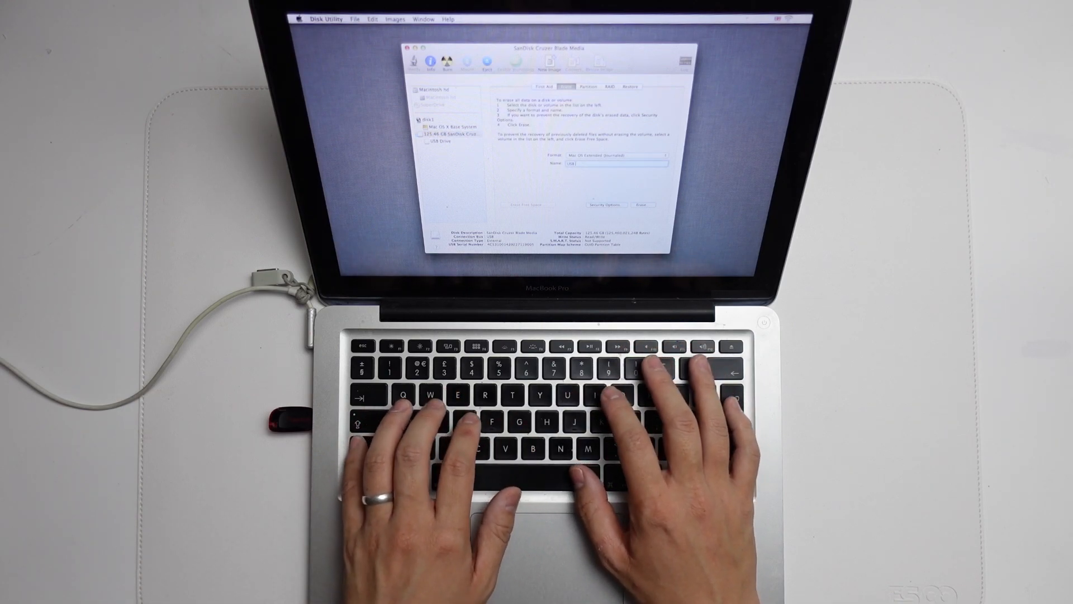
pyautogui.click(612, 155)
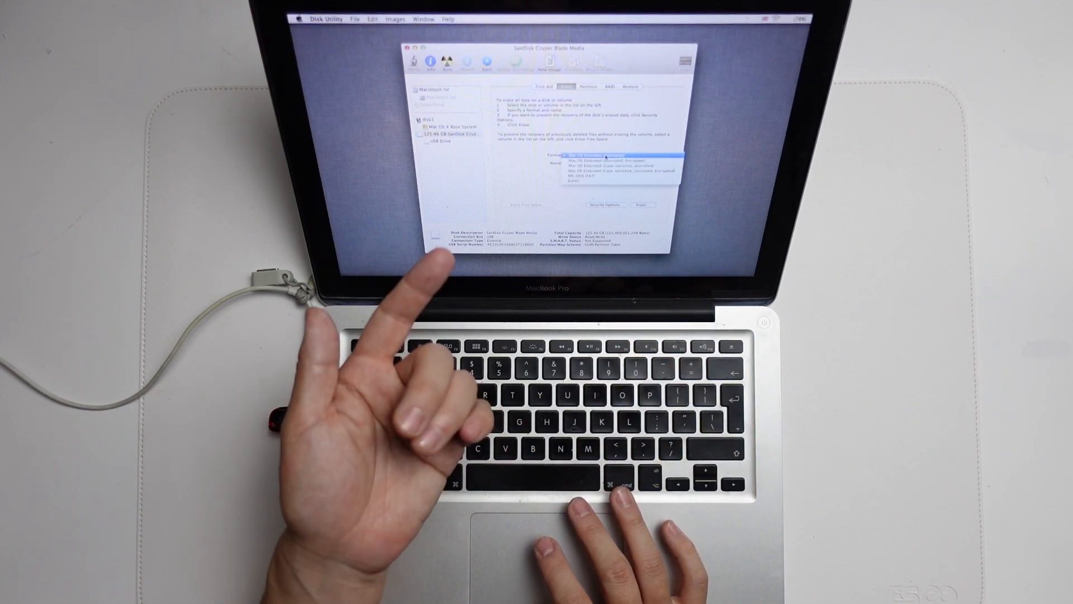
pyautogui.click(612, 154)
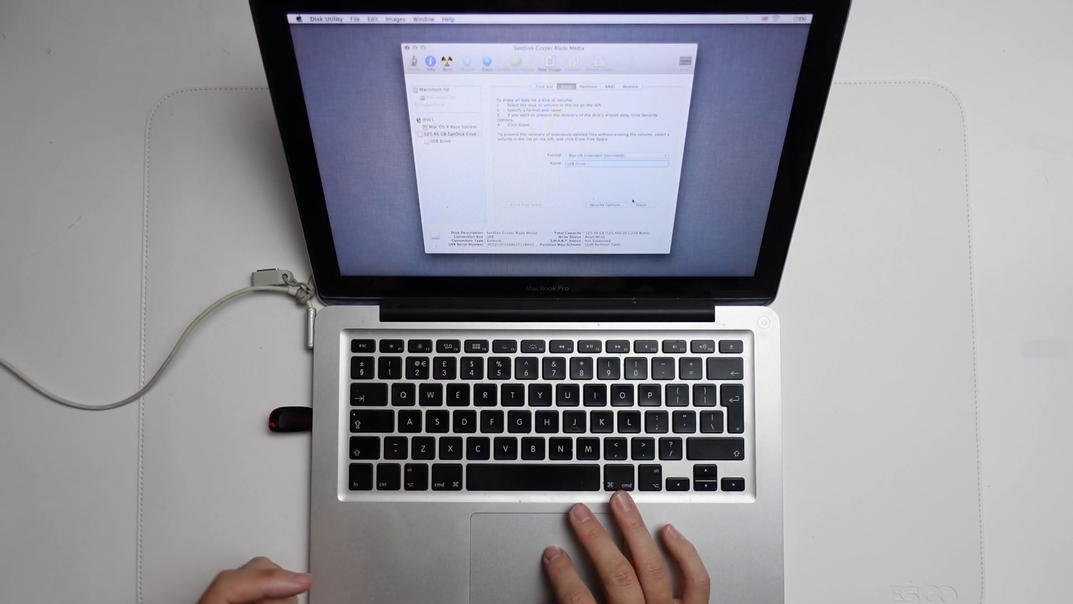
pyautogui.click(641, 203)
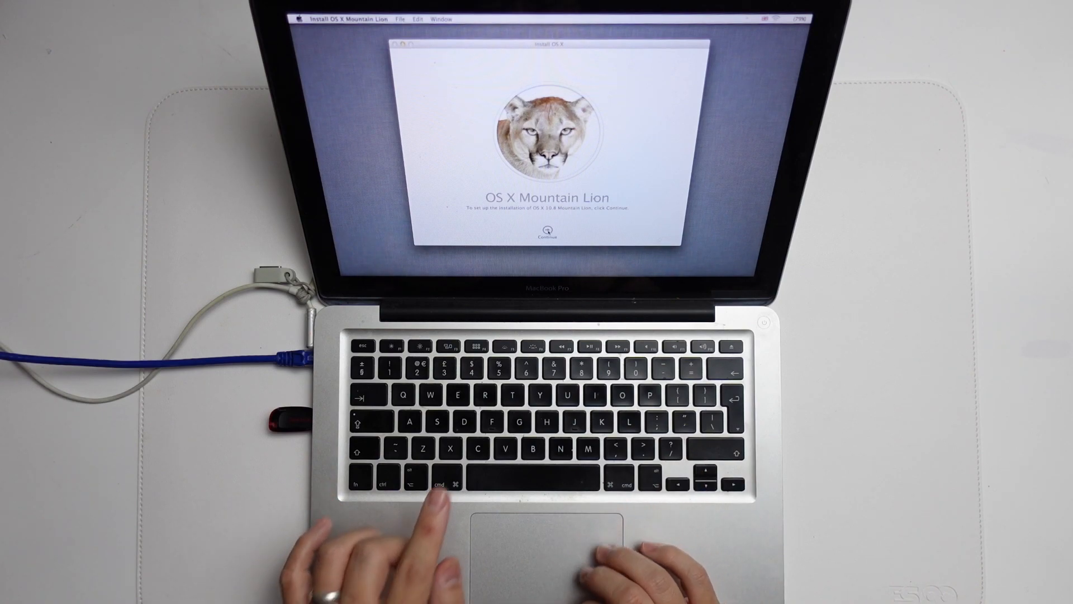
# Step: Agree to the Mountain Lion licence and install it onto USB Drive instead of Macintosh hd
pyautogui.click(547, 232)
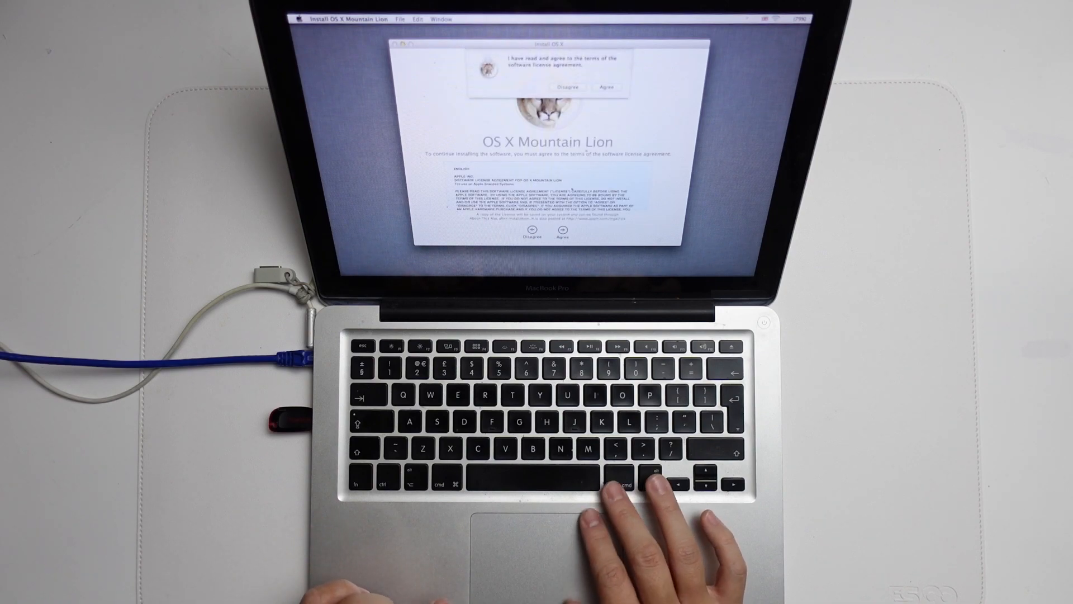
pyautogui.click(606, 88)
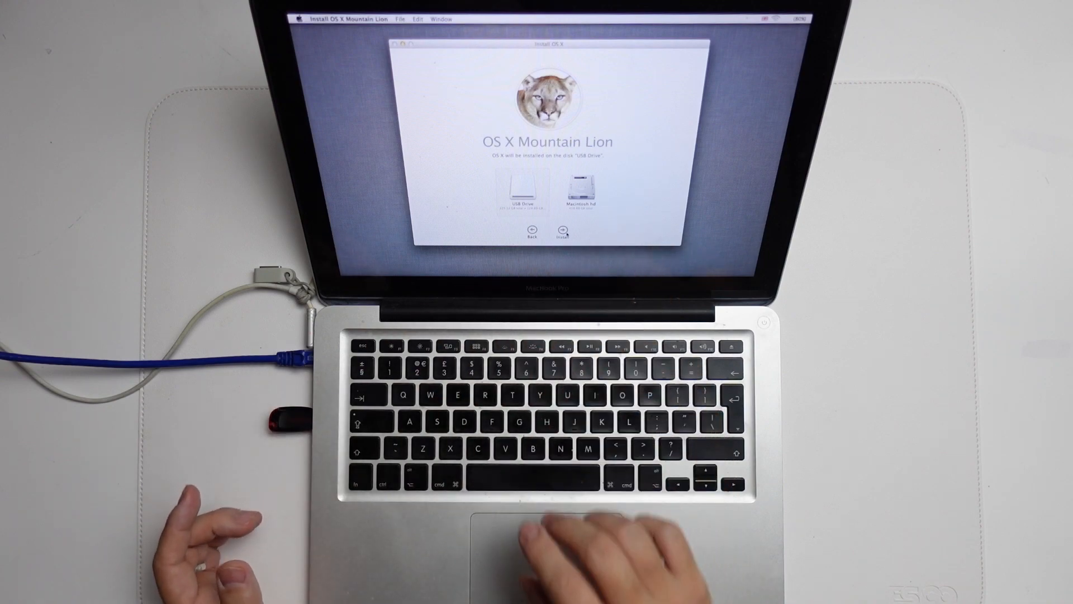
pyautogui.click(562, 230)
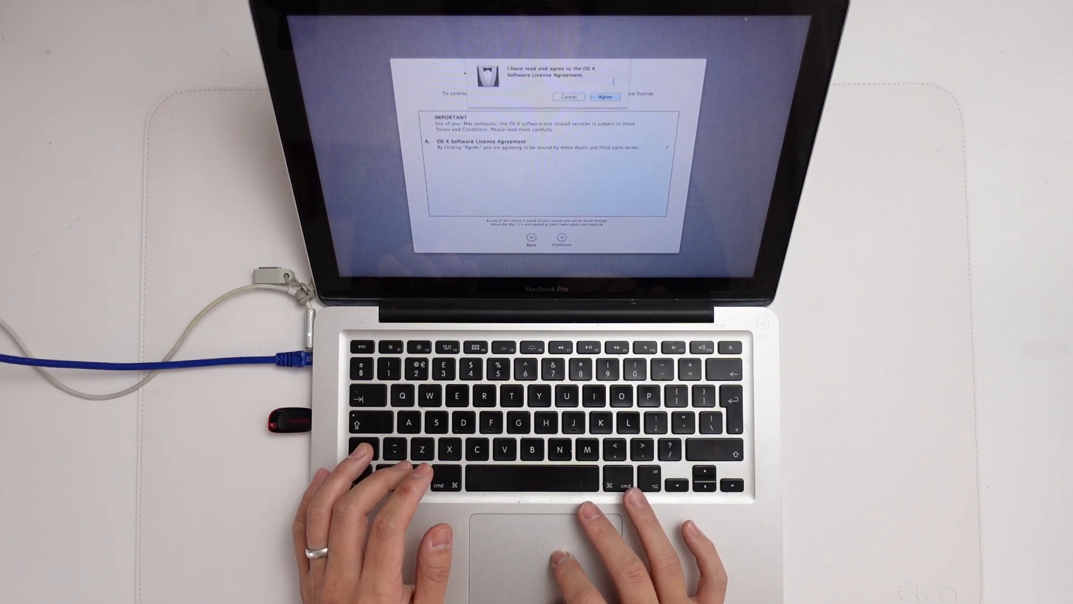
# Step: Agree to the OS X licence in Setup Assistant and start using the Mac
pyautogui.click(604, 96)
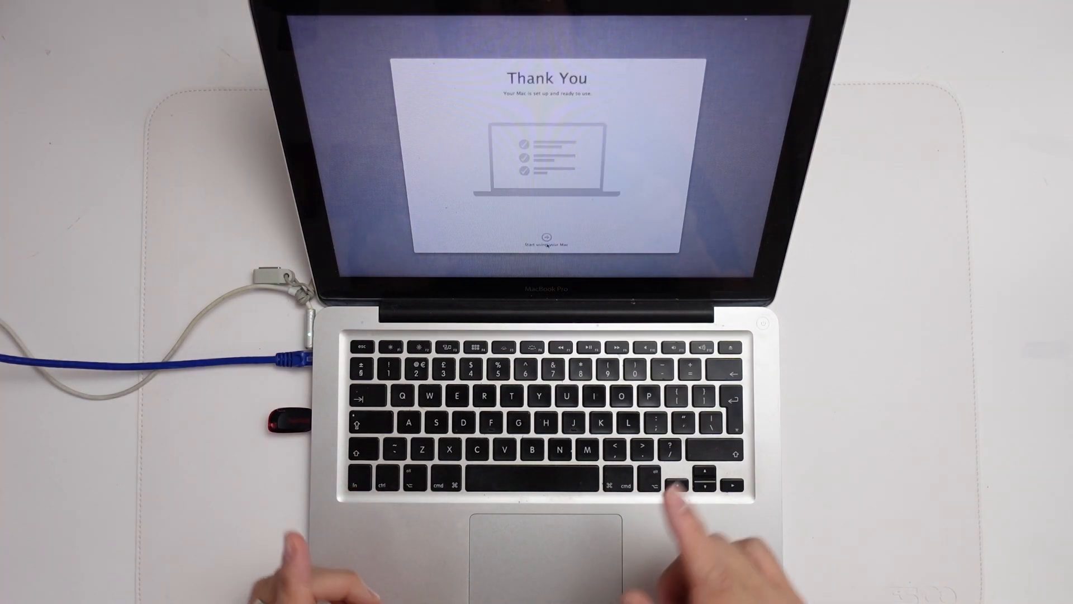
pyautogui.click(545, 243)
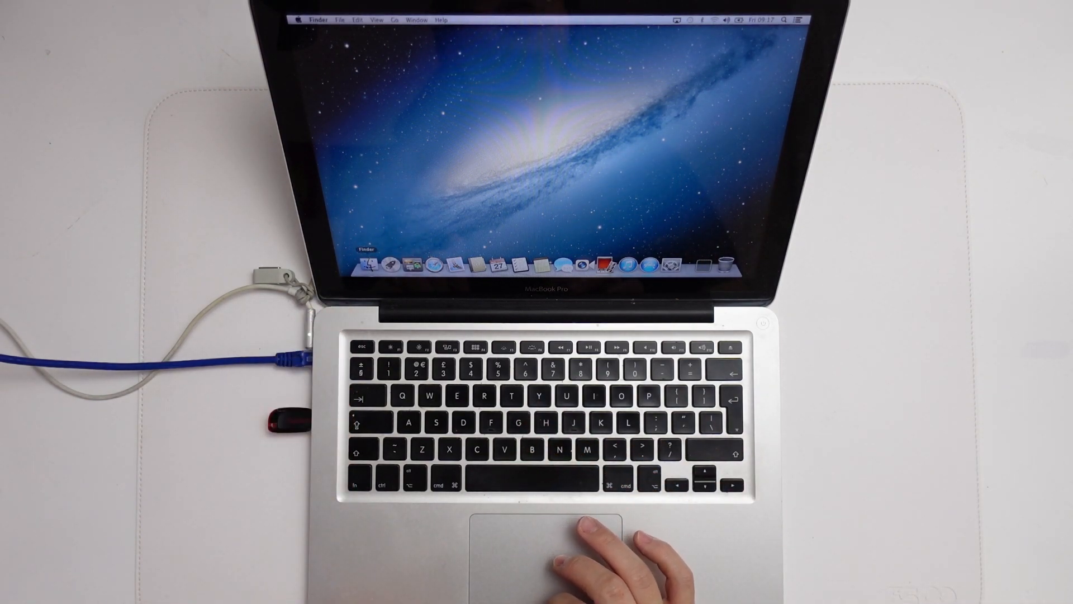
# Step: Show the USB Drive's contents in a new Finder window
pyautogui.click(386, 262)
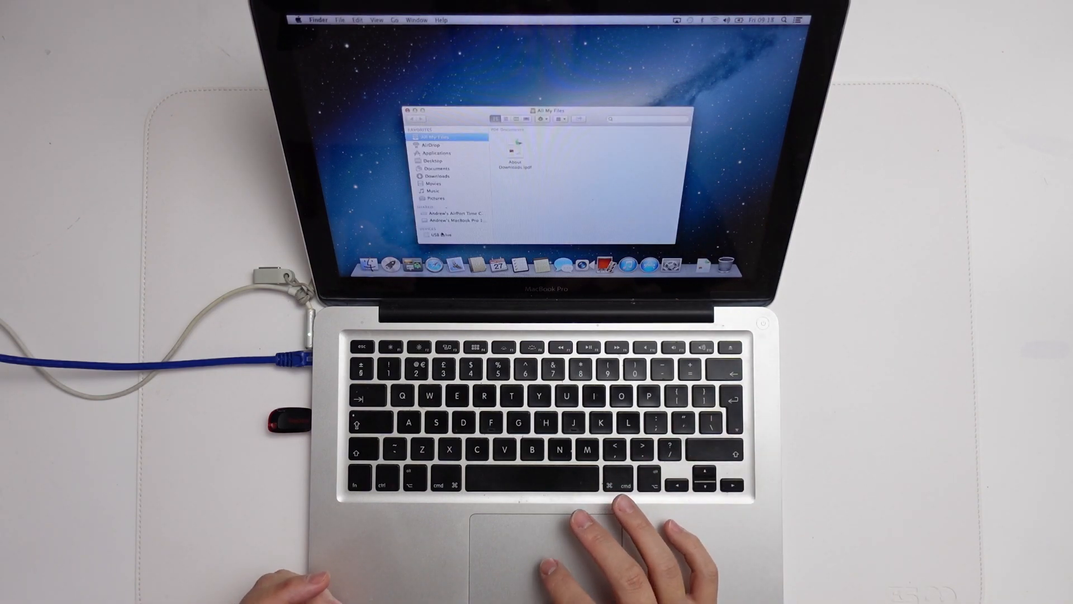
pyautogui.click(440, 235)
pyautogui.write('disk u')
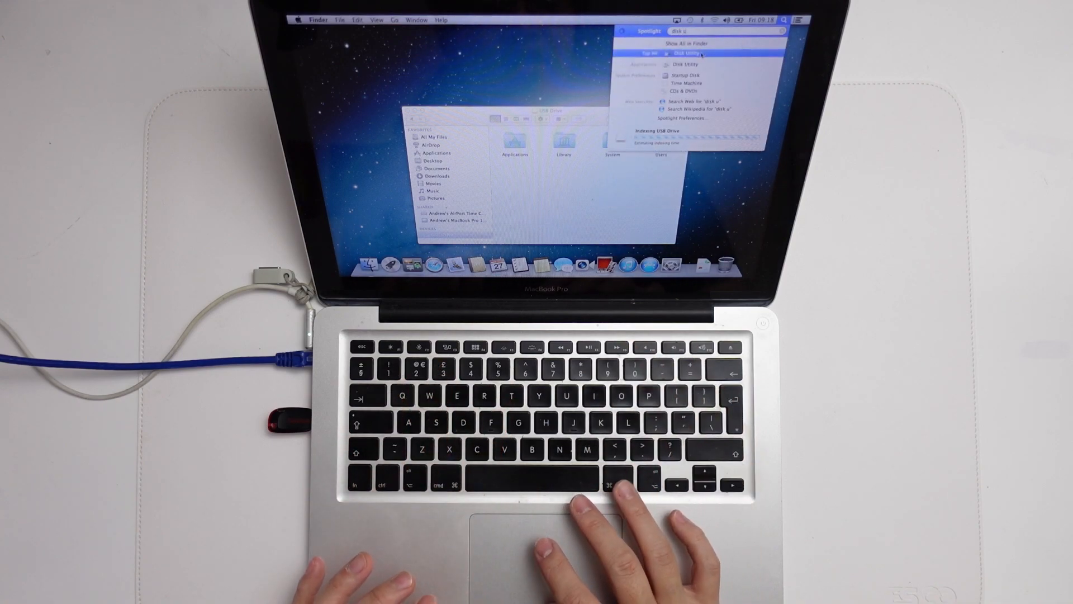
# Step: Start unlocking the locked Macintosh hd volume in Disk Utility, remembering its password in the keychain
pyautogui.click(685, 53)
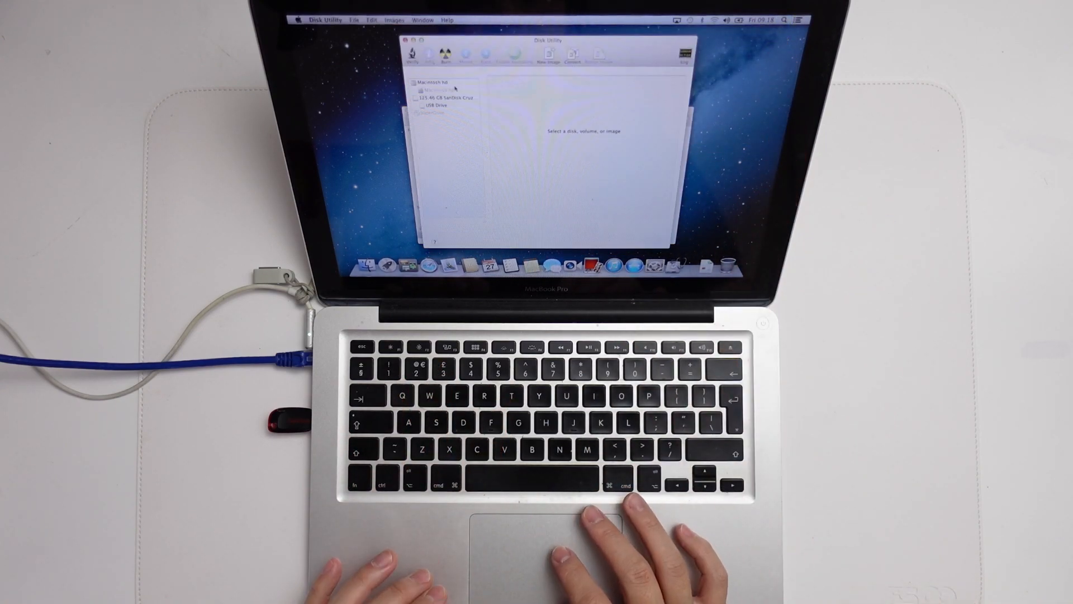
pyautogui.click(438, 89)
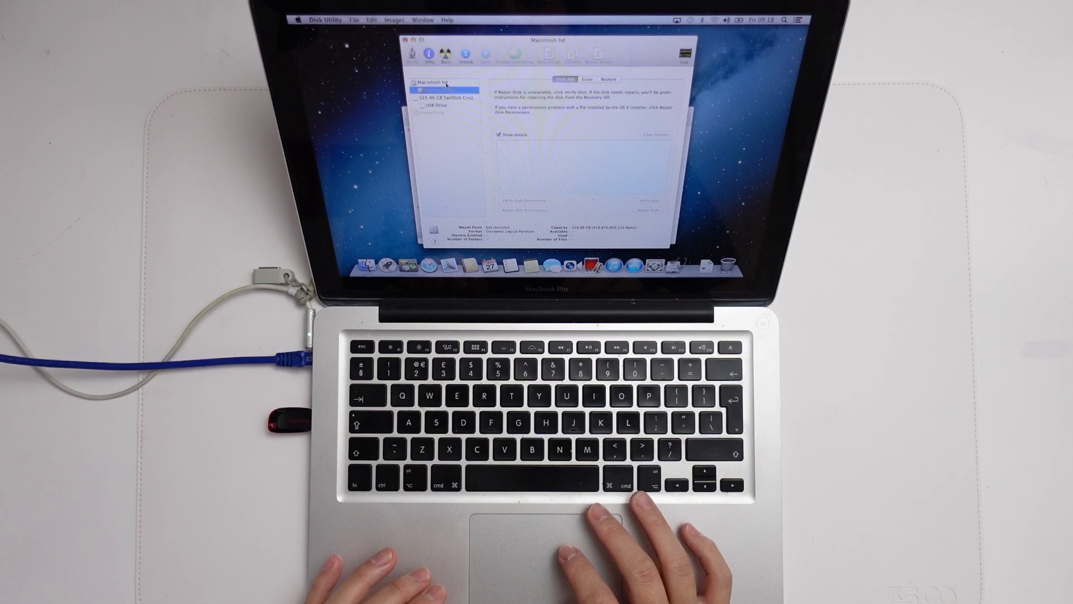
pyautogui.click(432, 82)
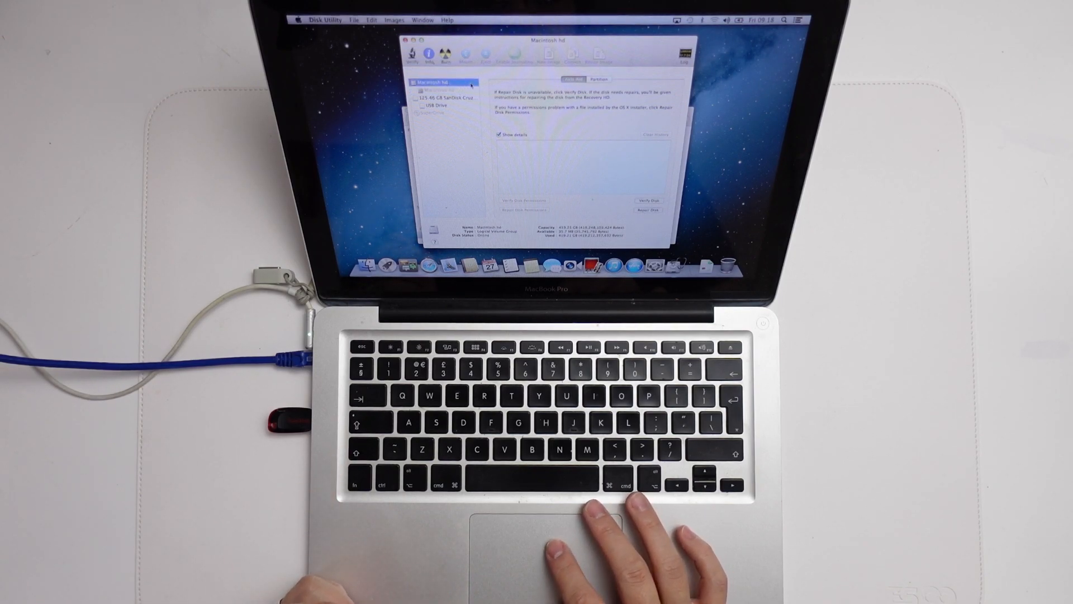
pyautogui.click(441, 90)
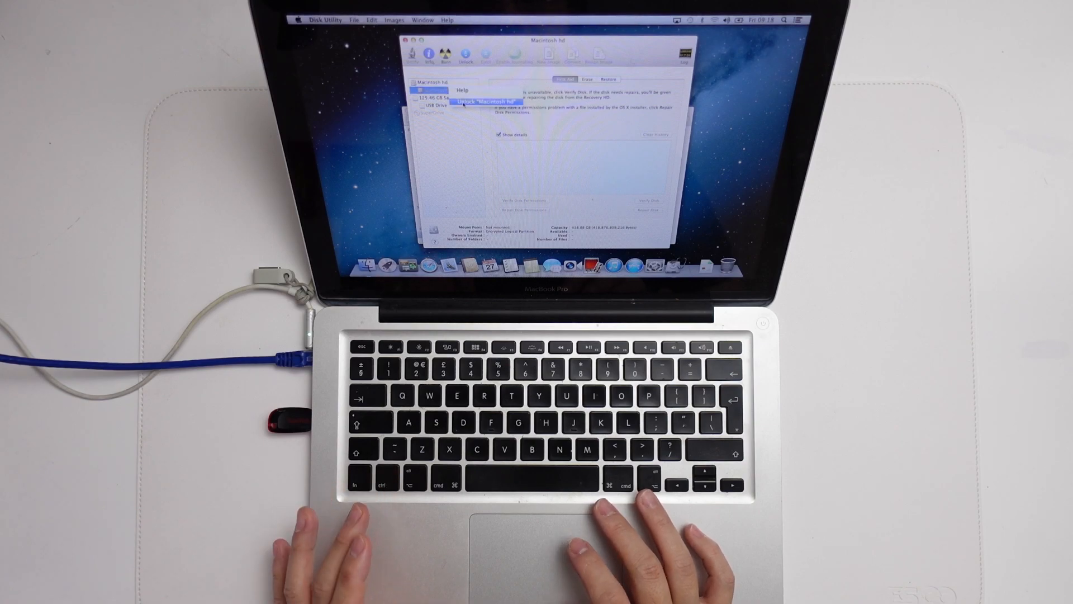
pyautogui.click(484, 101)
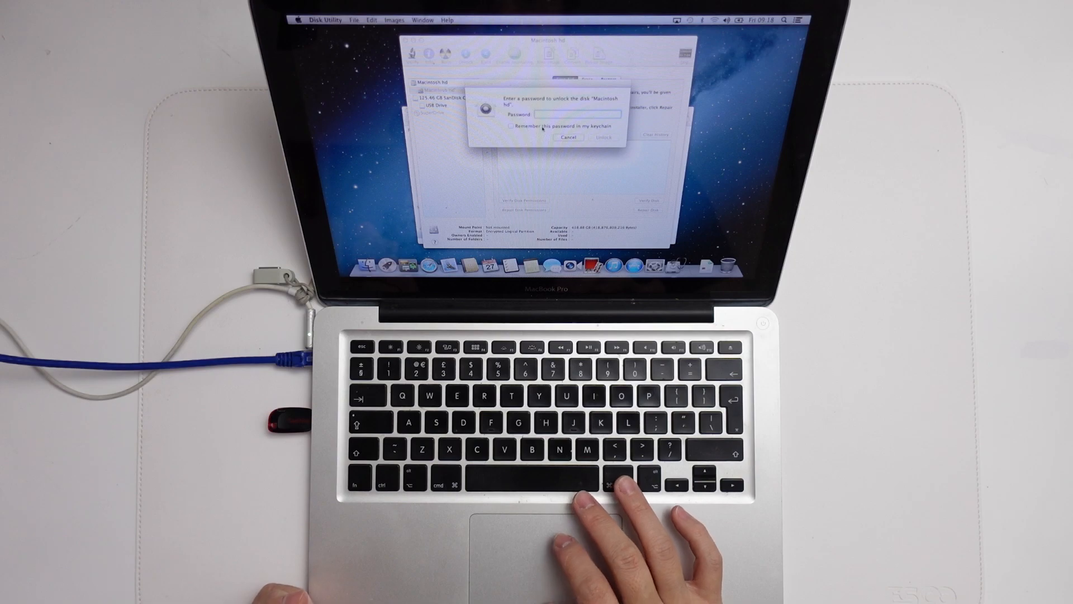
pyautogui.click(510, 127)
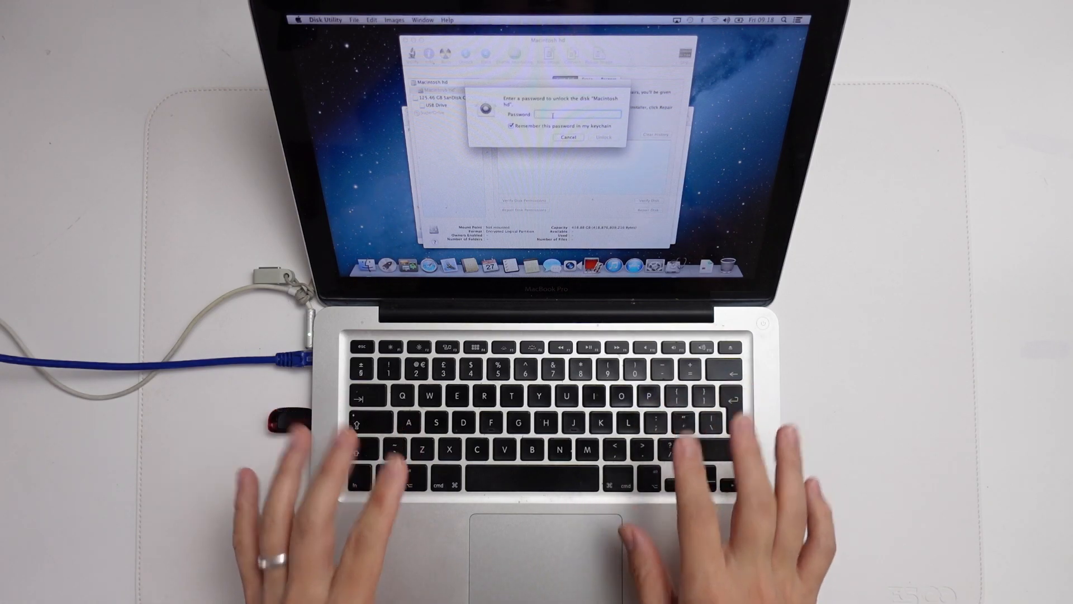